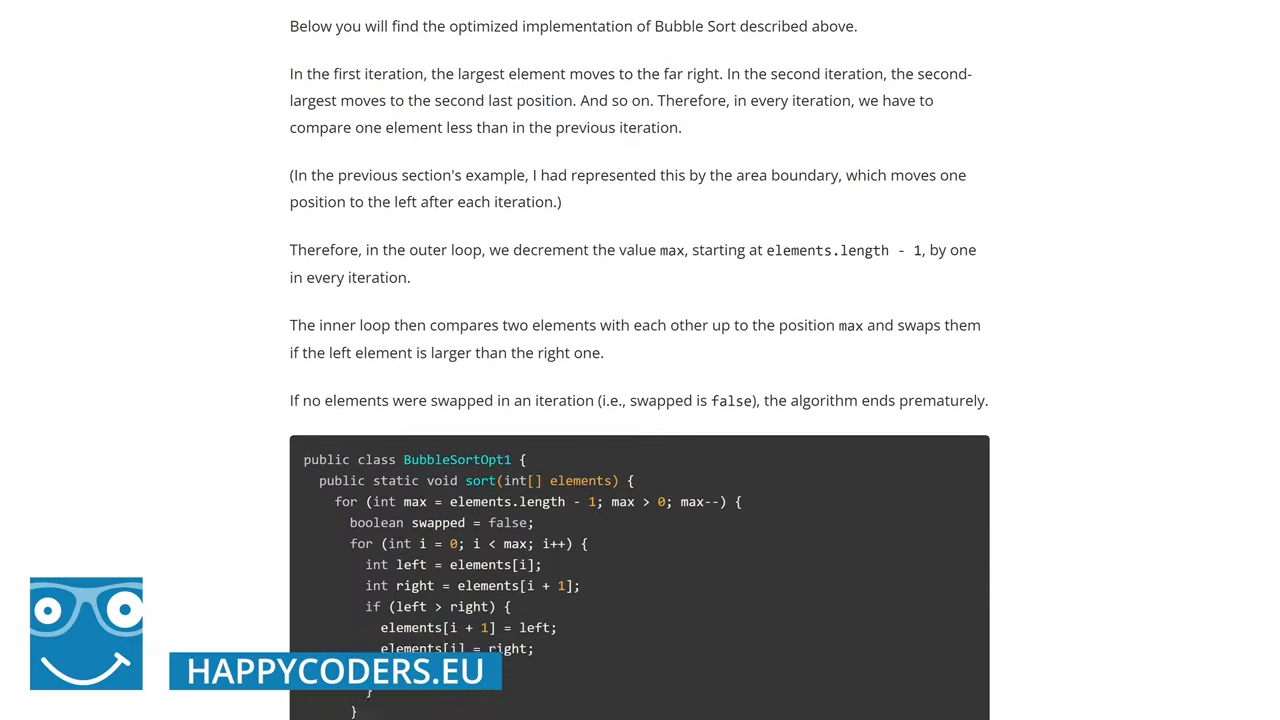
scroll(down, 3)
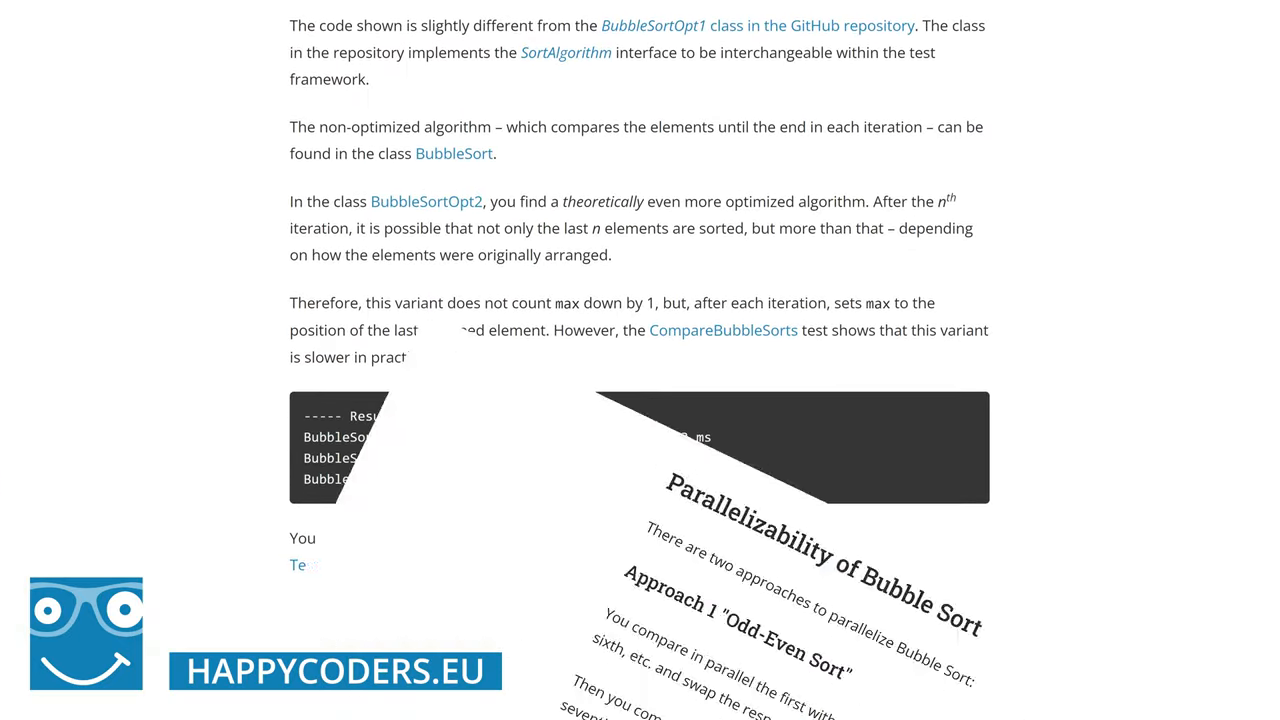
scroll(down, 3)
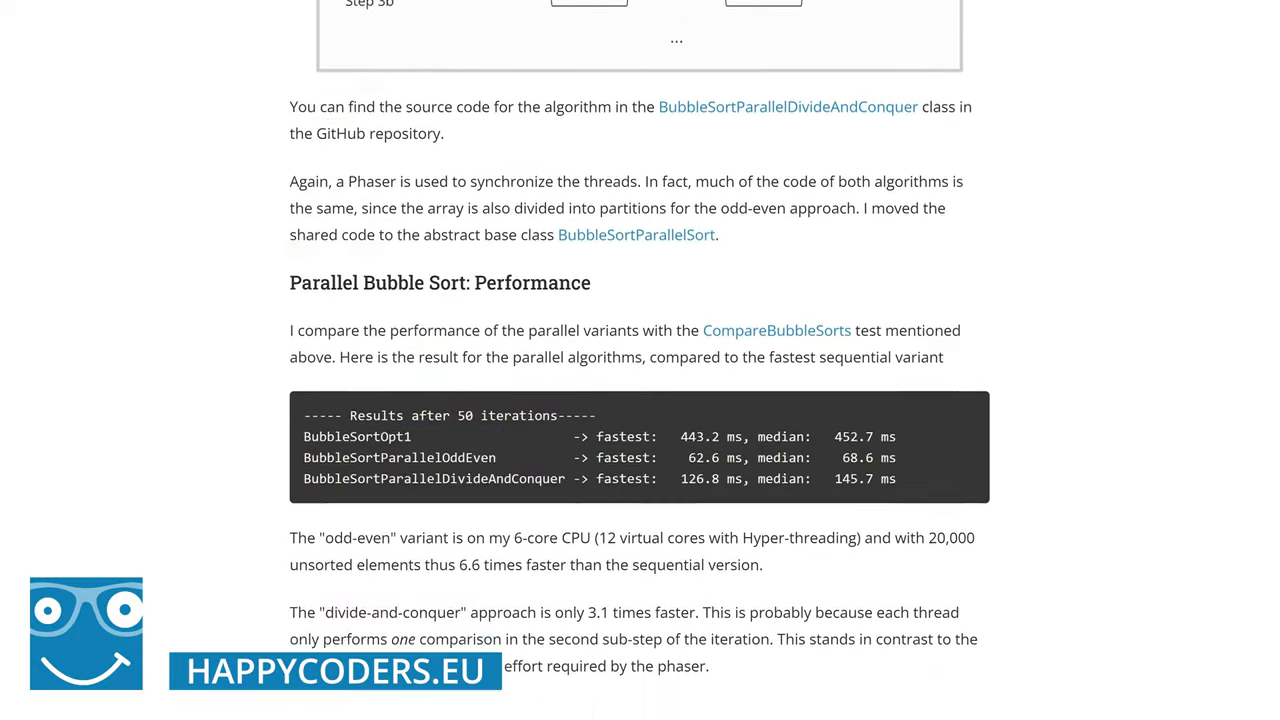